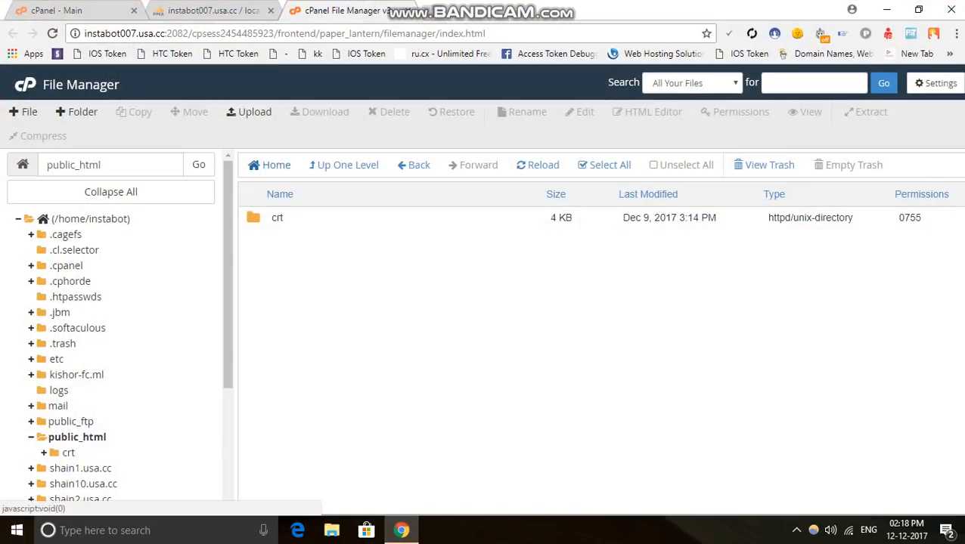
Step: Upload Archive.zip from the computer into public_html and return to the folder listing
click(254, 112)
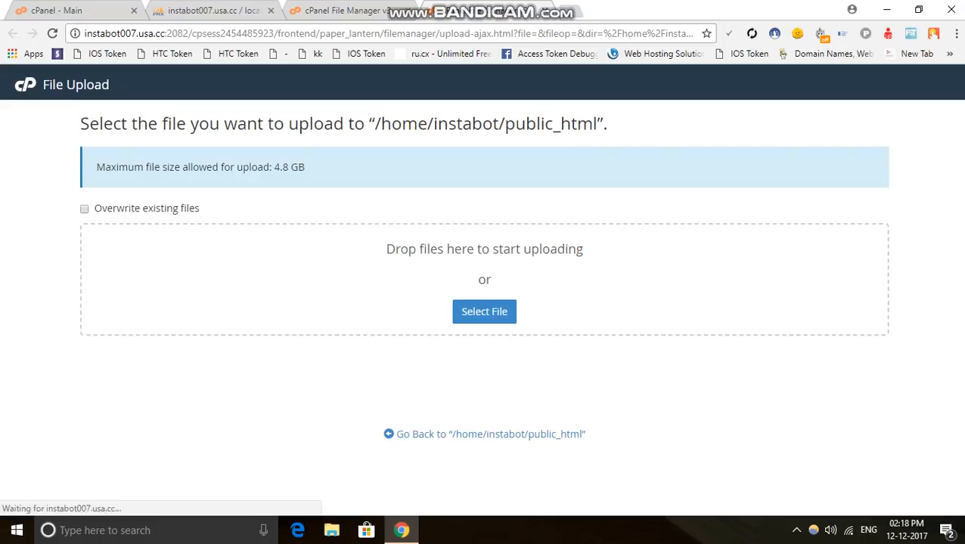
click(483, 312)
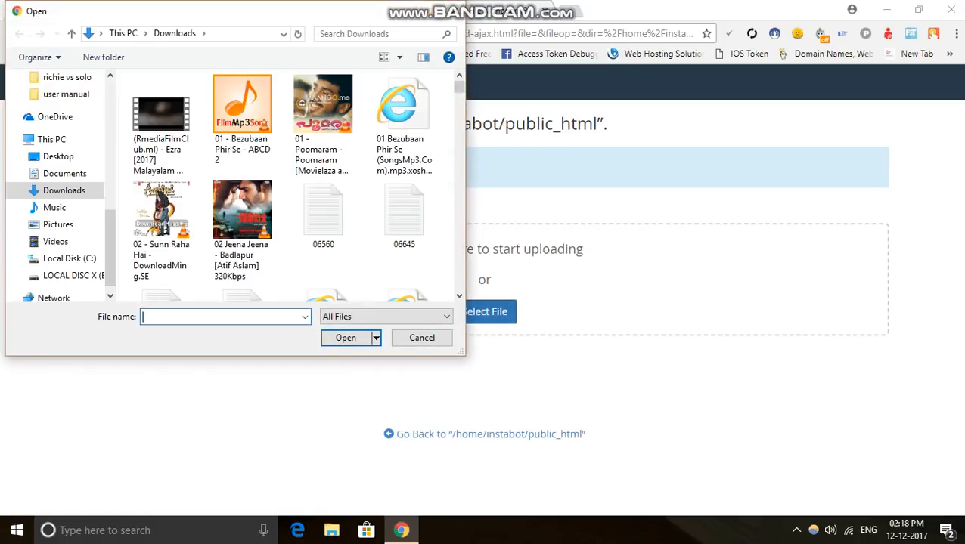
text(Archive.zip)
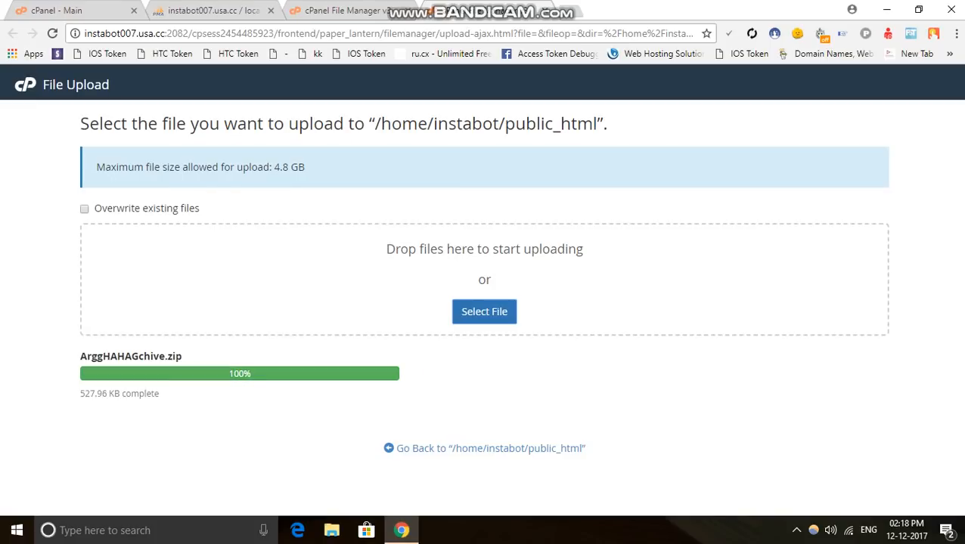
click(484, 447)
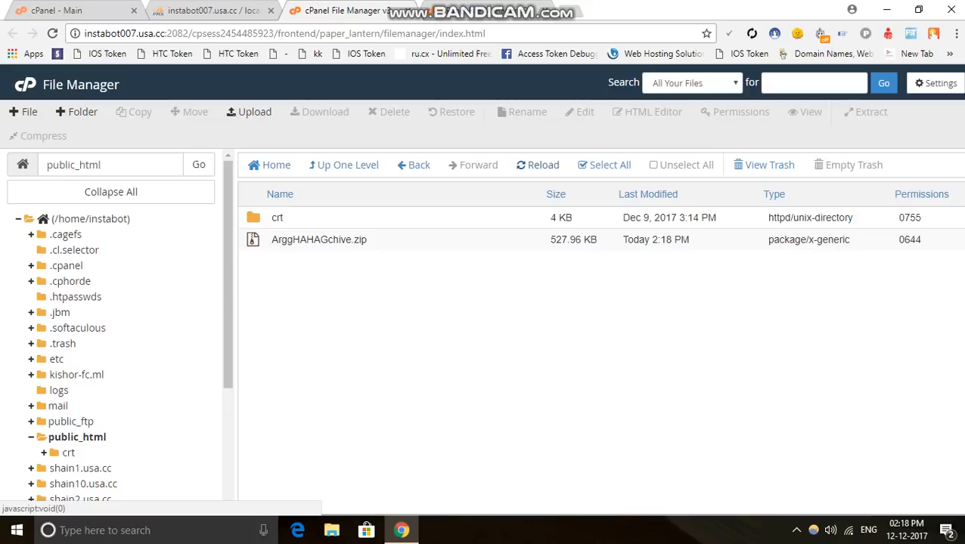
Step: Extract the zip archive's contents into public_html
right_click(318, 239)
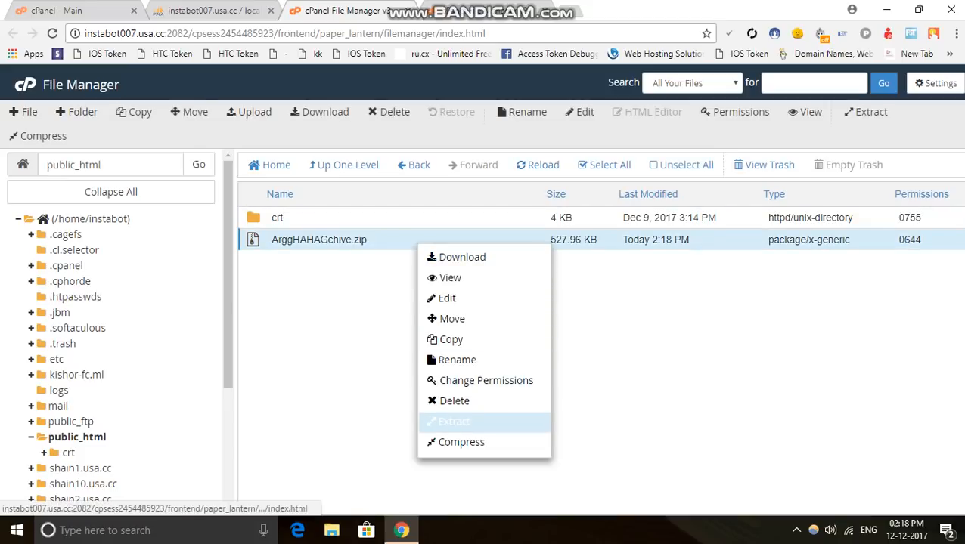
click(454, 421)
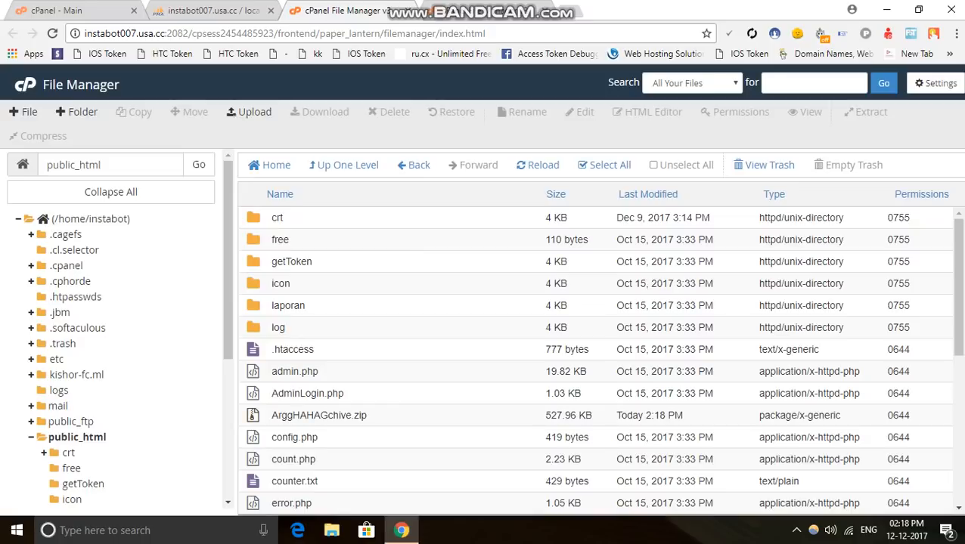
Step: Move the zip archive to the trash, leaving config.php selected
click(317, 414)
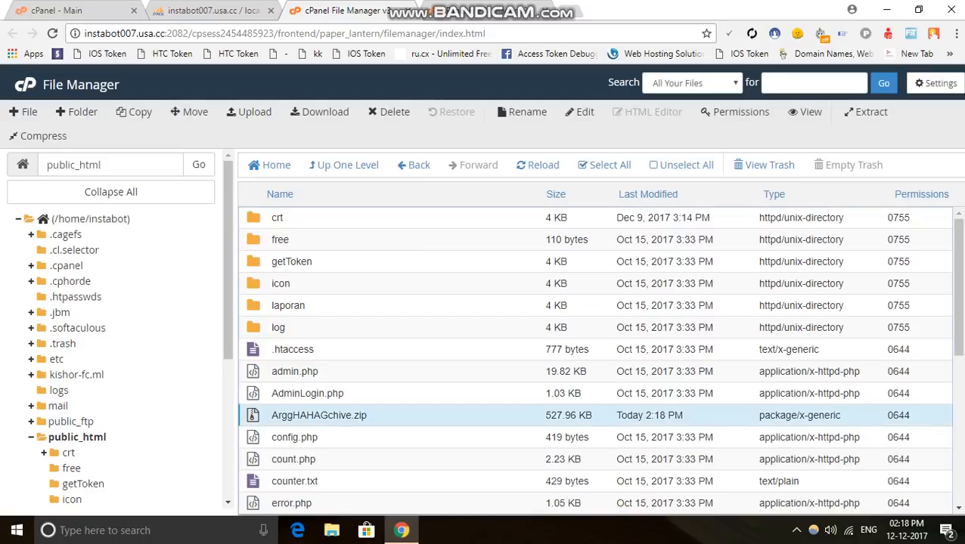
click(393, 112)
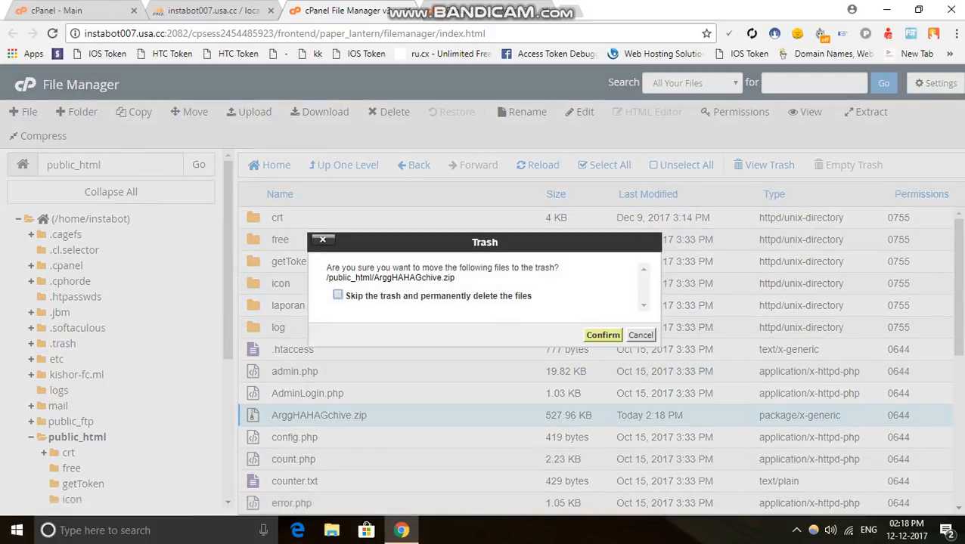
click(602, 335)
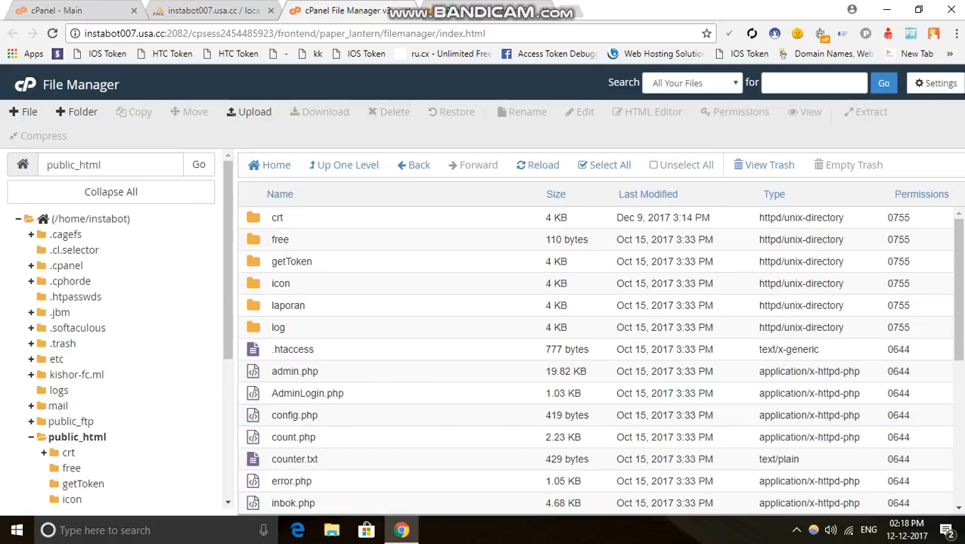
click(294, 414)
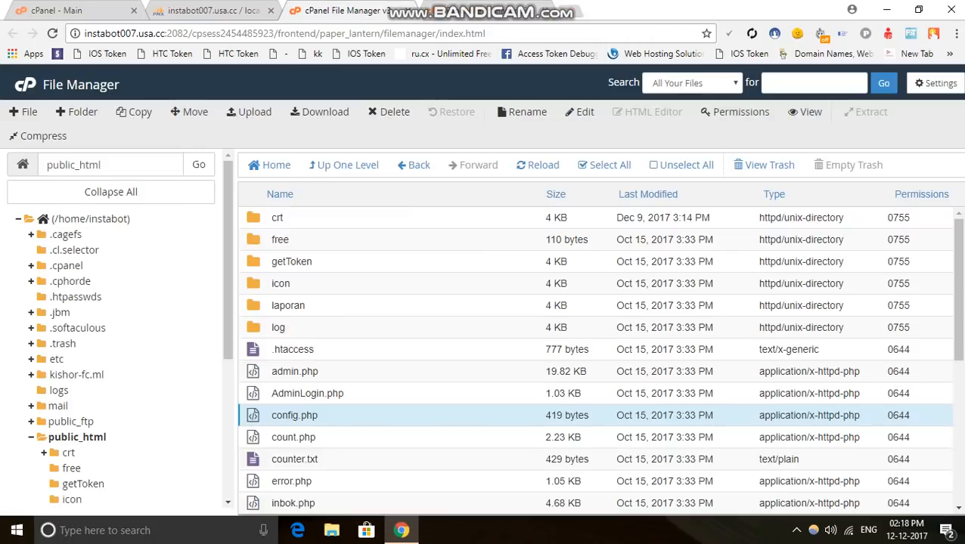
Step: Bring config.php up in the editor without changing its encoding
right_click(294, 414)
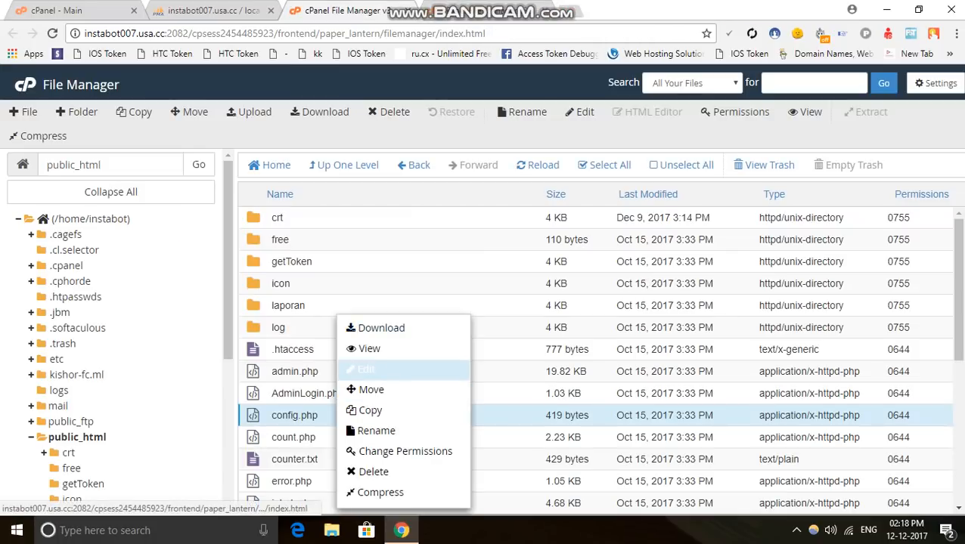
click(366, 369)
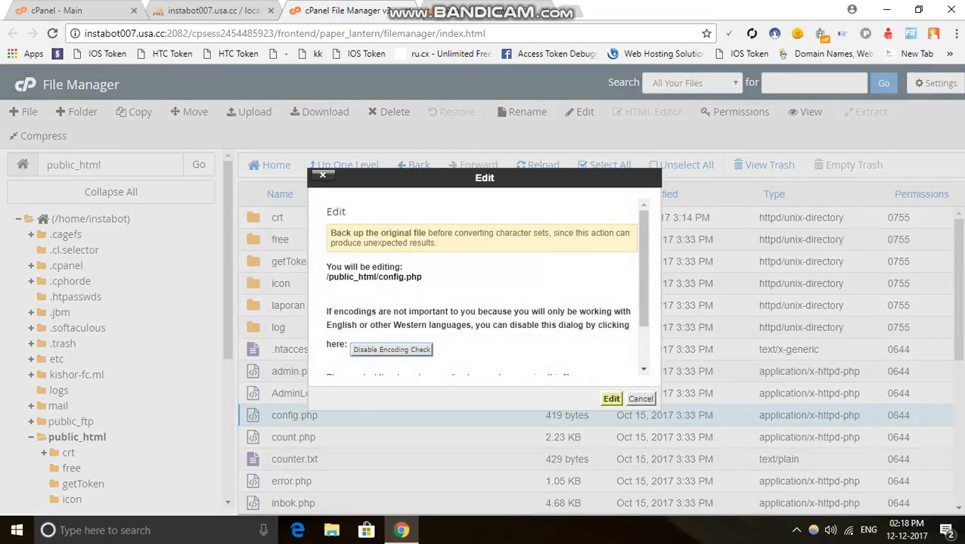
click(611, 399)
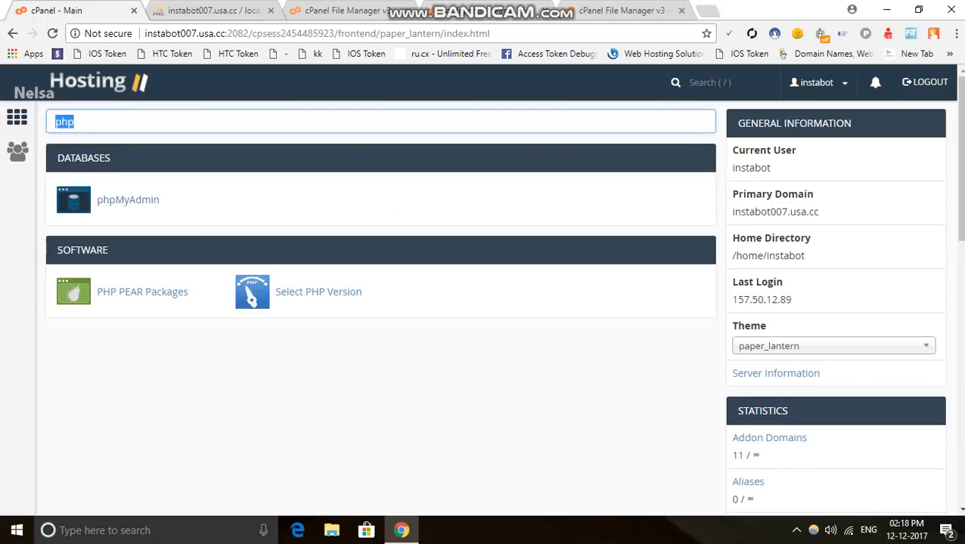
Step: Create the database instabot_vipp through the MySQL Database Wizard
text(da)
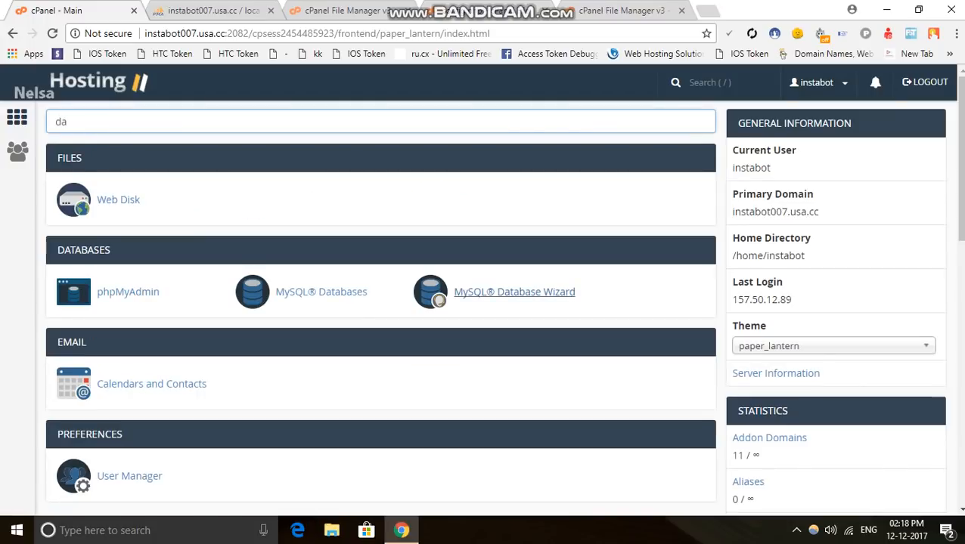
click(514, 292)
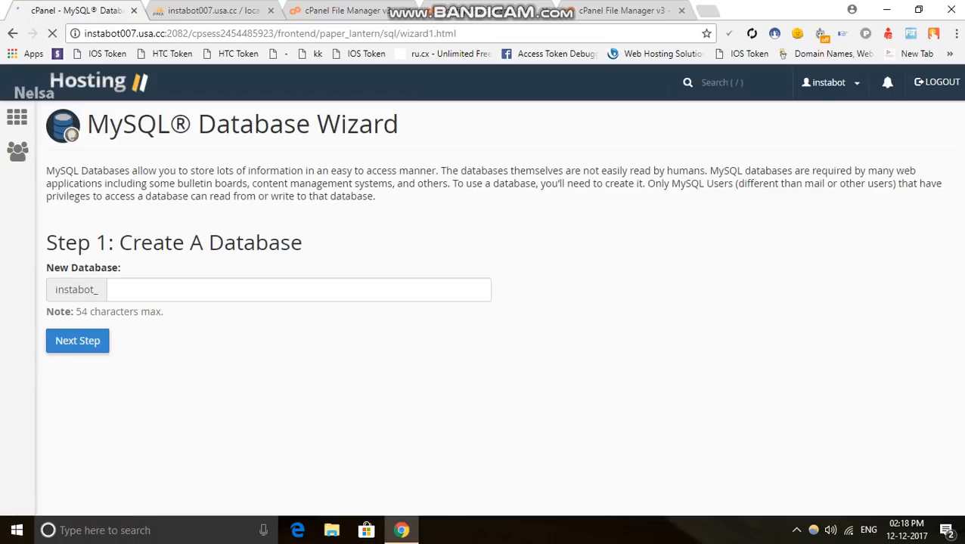
text(rt)
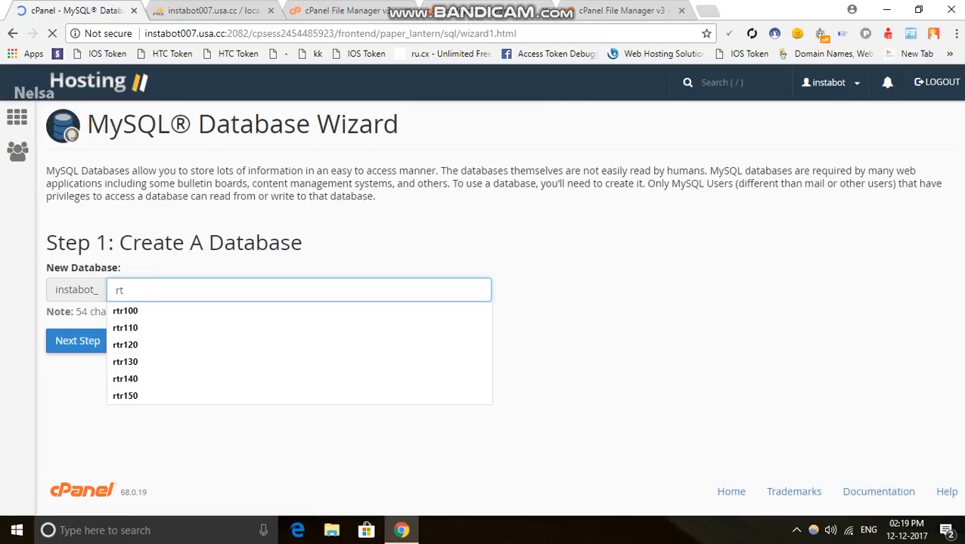
text(vipp)
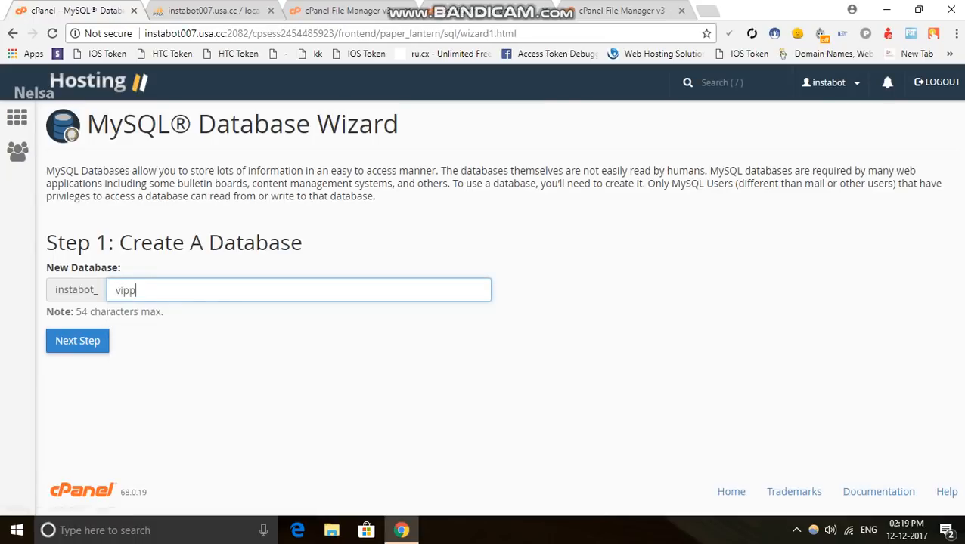
click(77, 341)
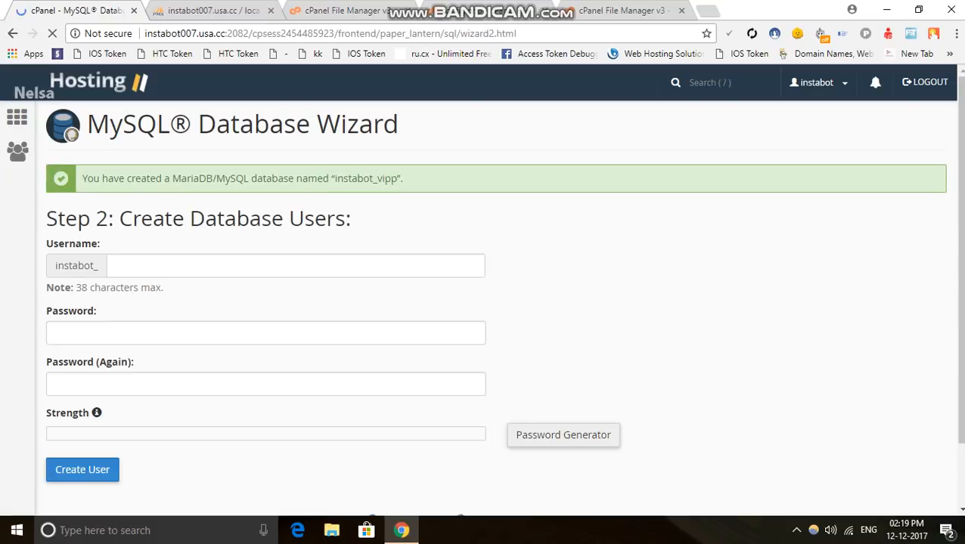
Step: Create the database user instabot_vipp with a strong password
text(vipp)
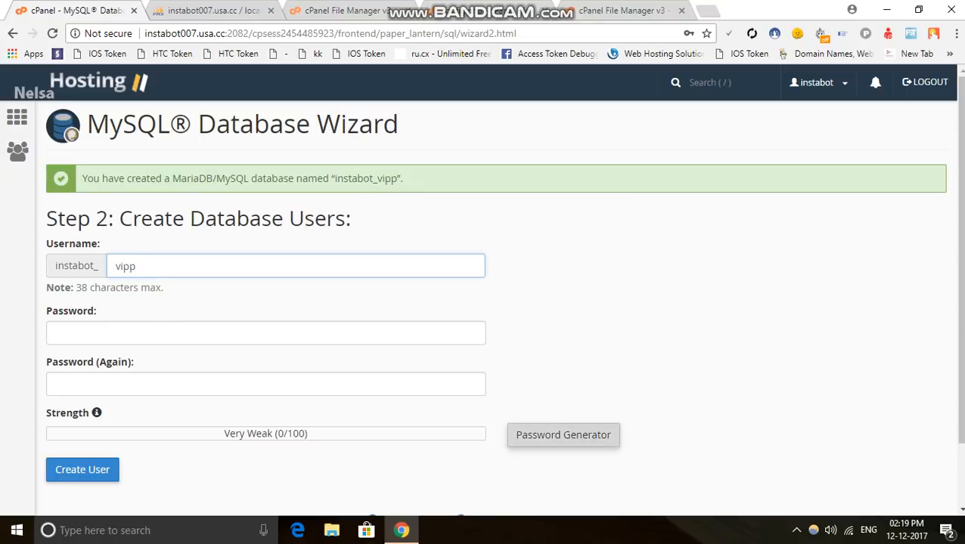
click(562, 435)
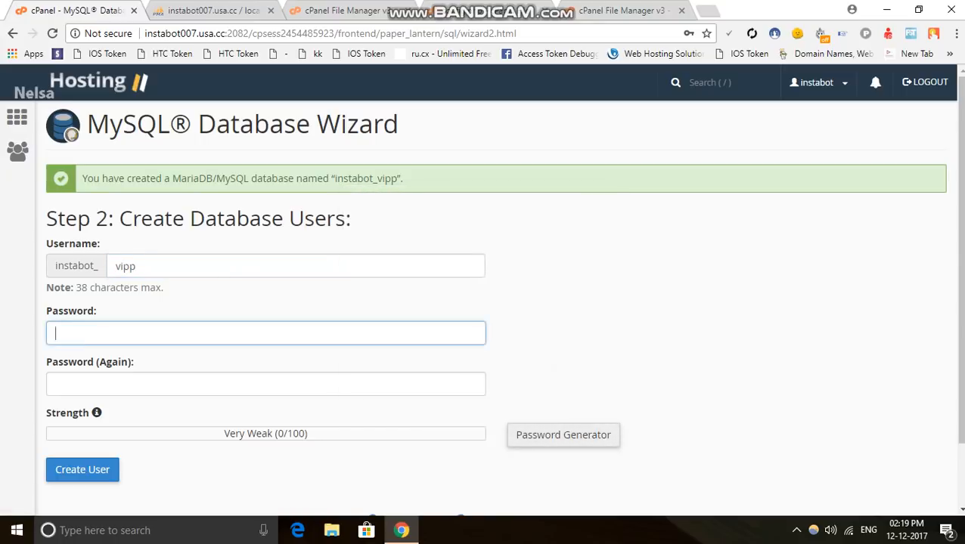
text(••••••••••••)
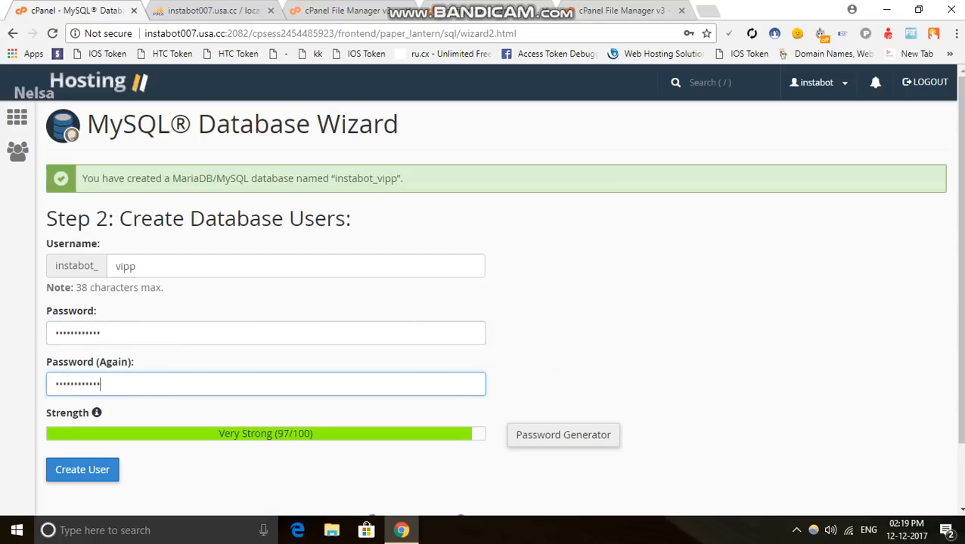
click(82, 469)
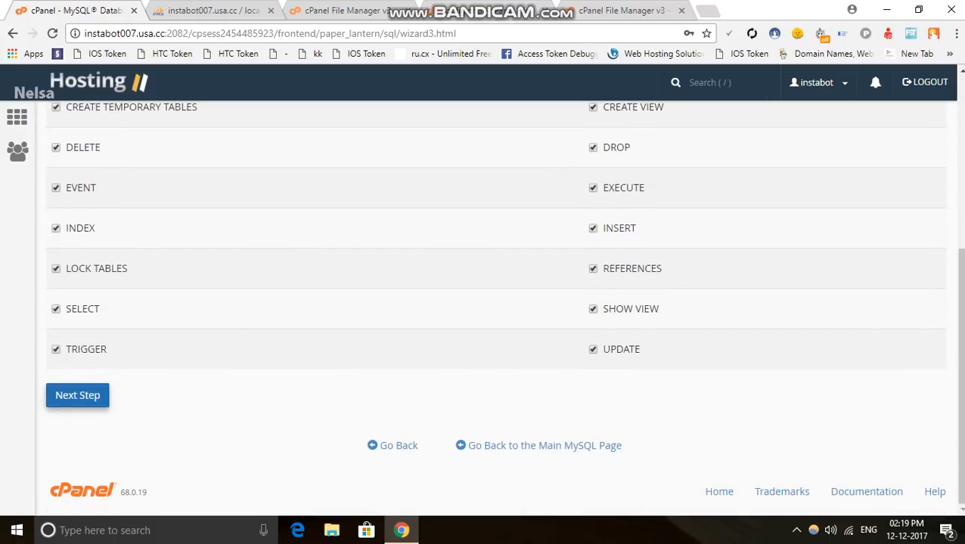
Step: Add instabot_vipp to the database with all privileges
click(77, 395)
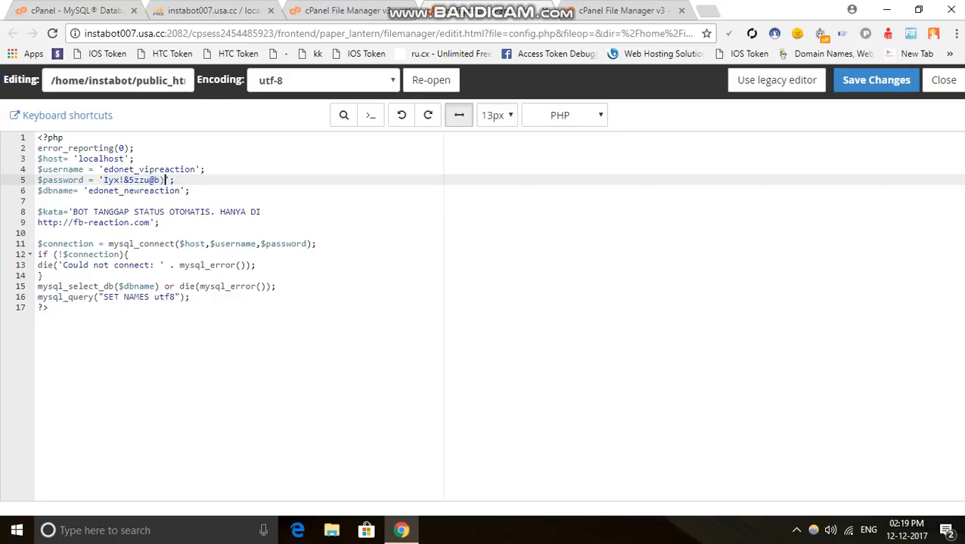
click(212, 11)
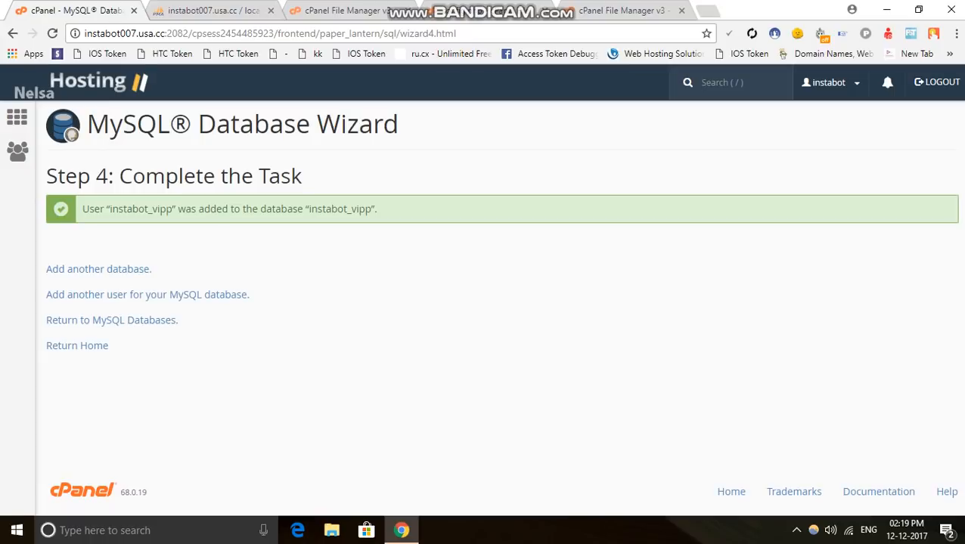
double_click(139, 209)
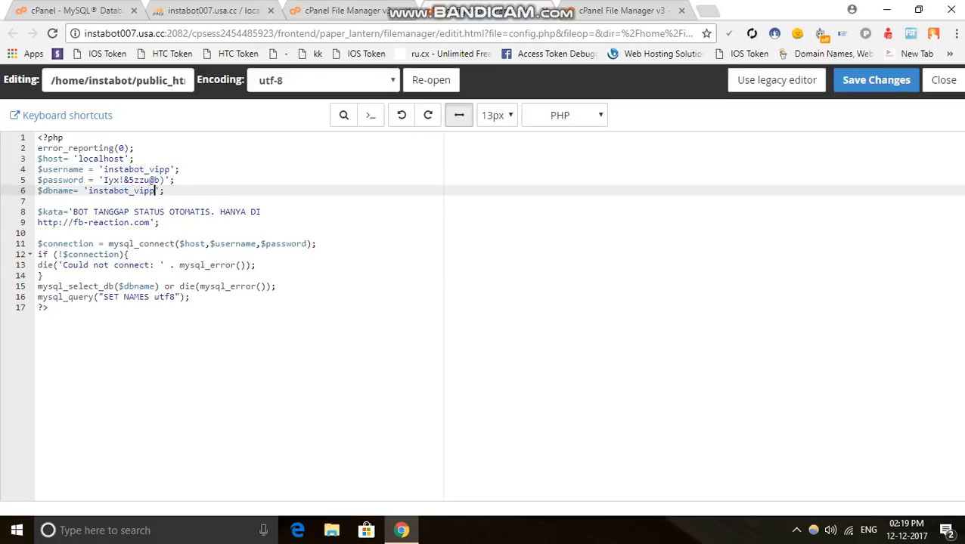
click(874, 79)
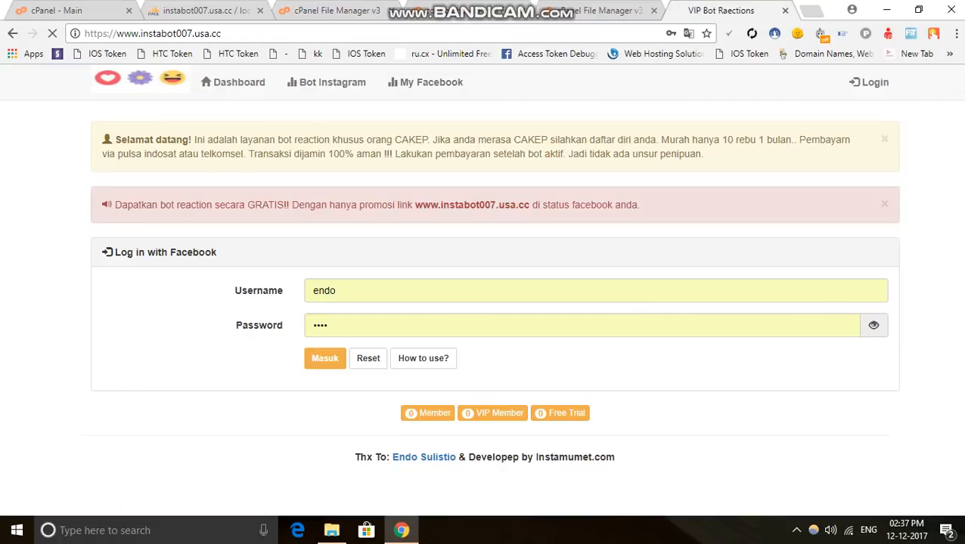
click(596, 291)
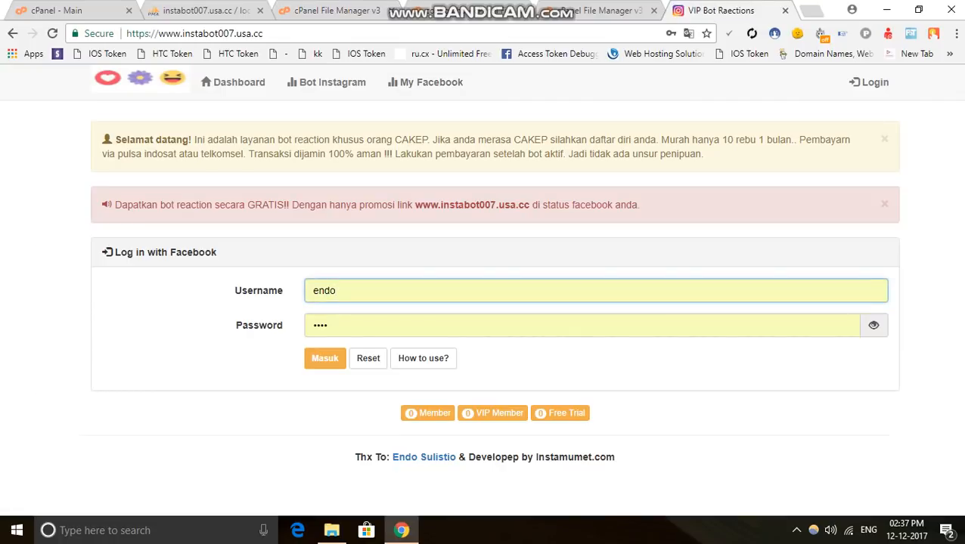